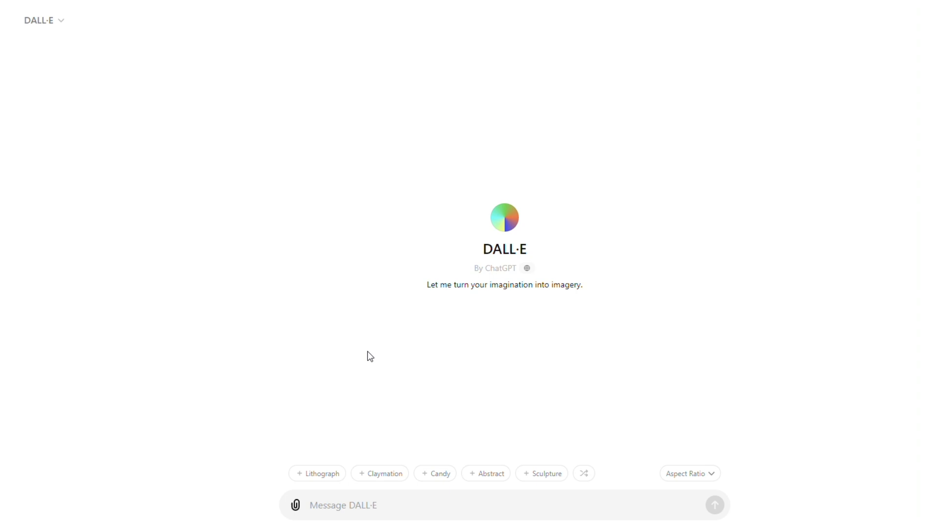
mouse_move(350, 360)
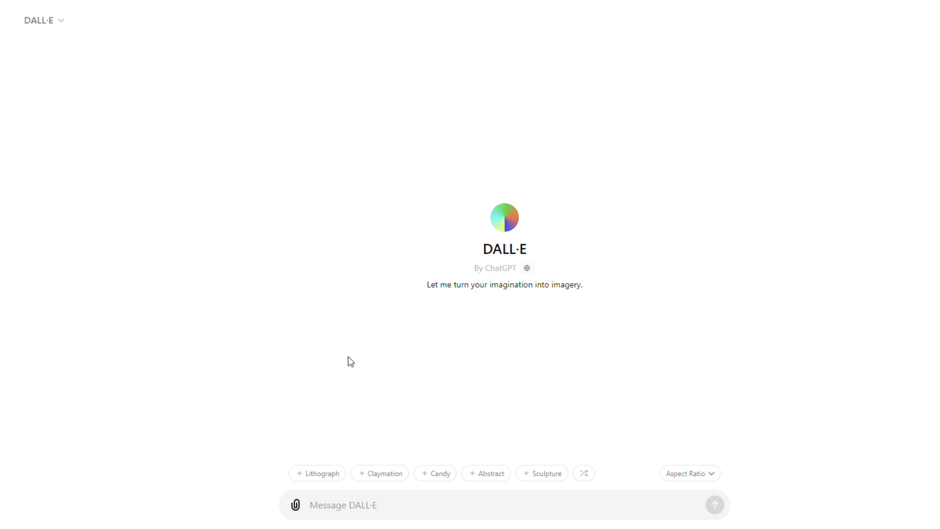
- Send a prompt beginning 'A futuristic' for a futuristic cityscape image
type("A futuristic")
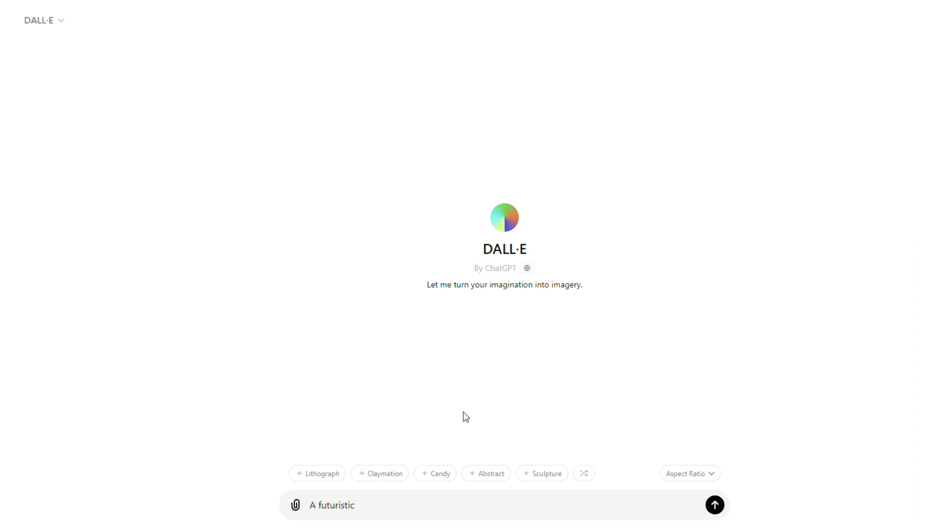
left_click(713, 504)
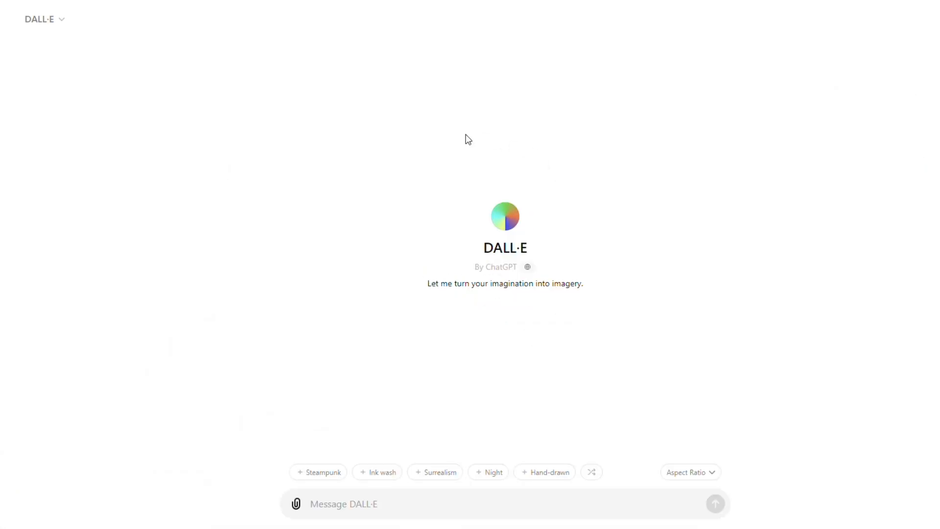
- Send the cat-in-a-spacesuit-on-the-moon prompt and review the two generated images
left_click(714, 504)
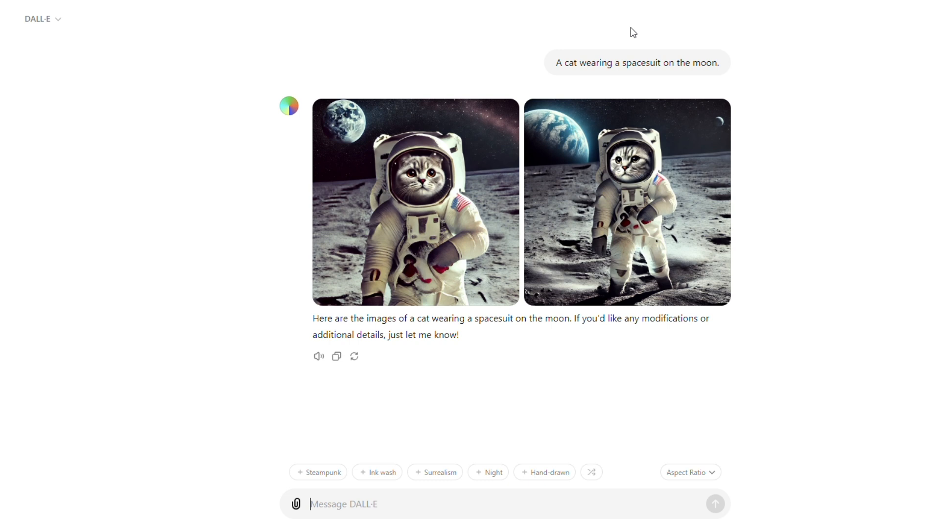
mouse_move(633, 32)
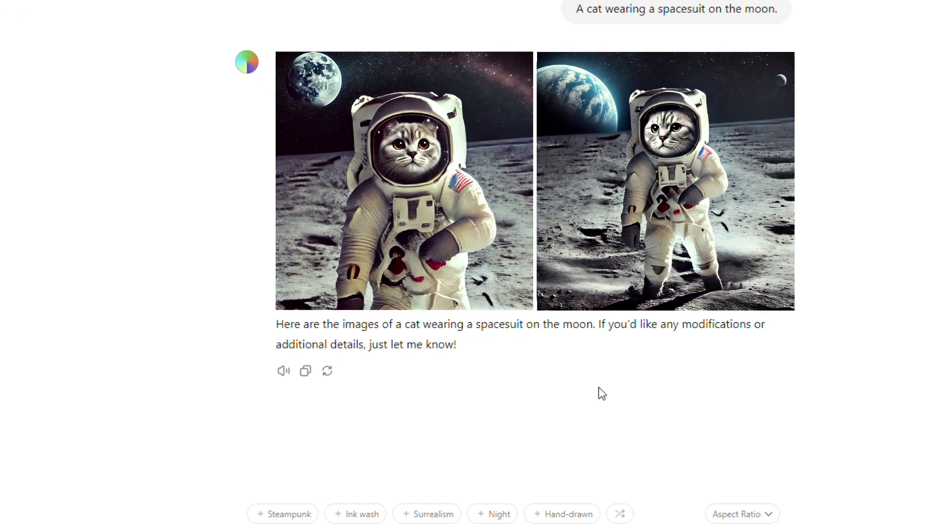
scroll("down", 3)
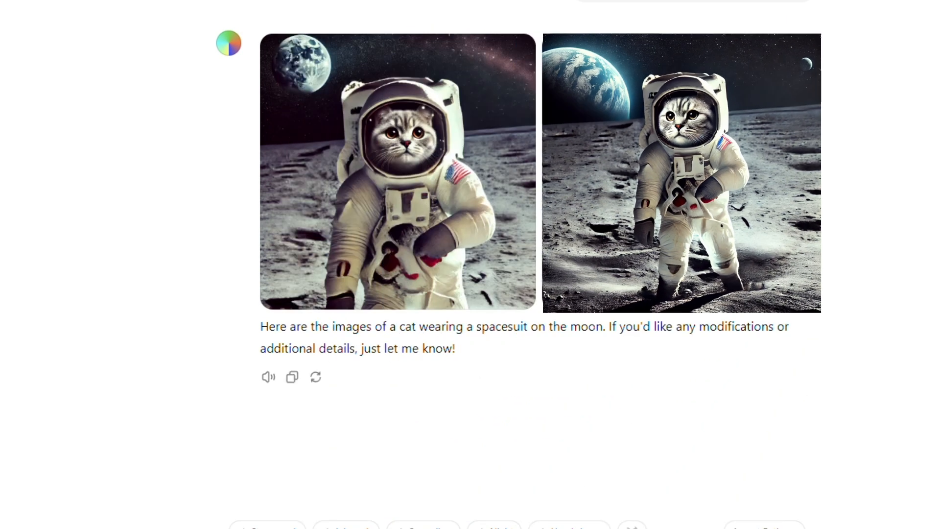
scroll("up", 3)
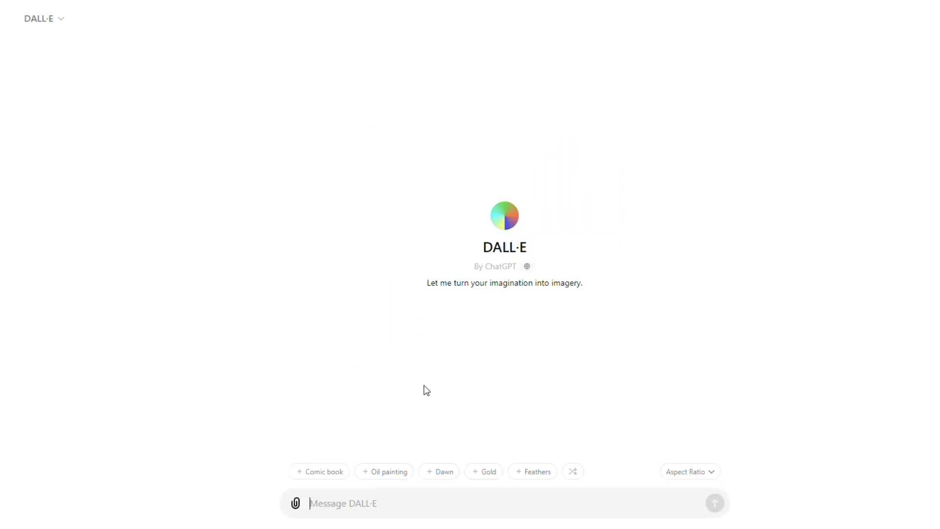
- Send the prompt 'A detailed picture of the world a…' depicting the dinosaur era
type("A detailed")
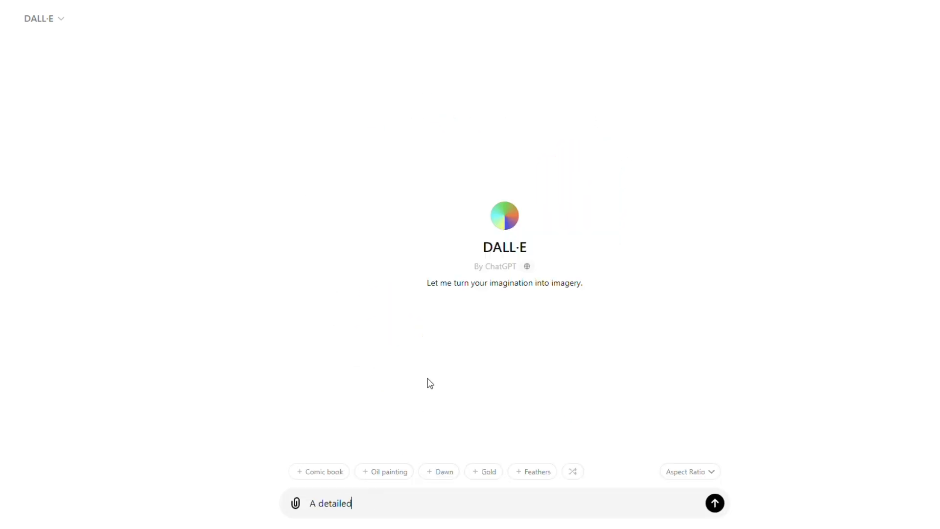
type("picture of the world a")
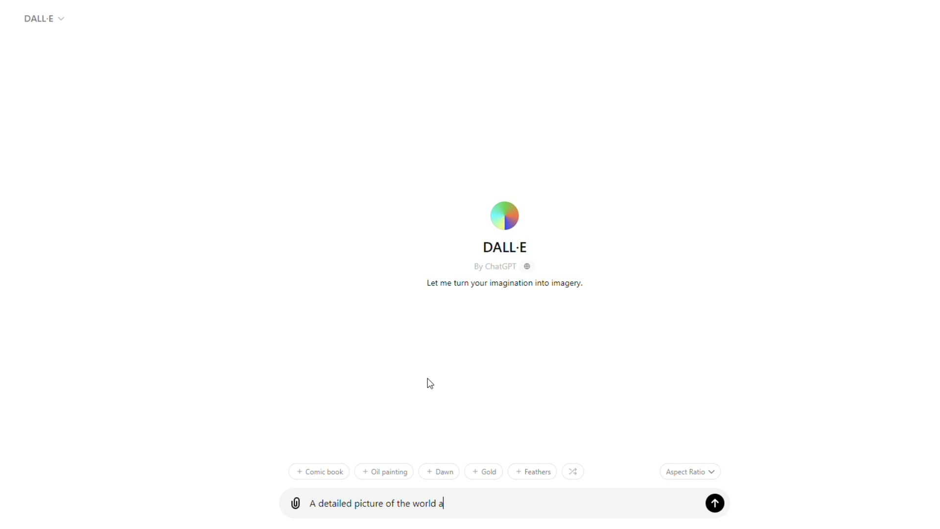
left_click(713, 502)
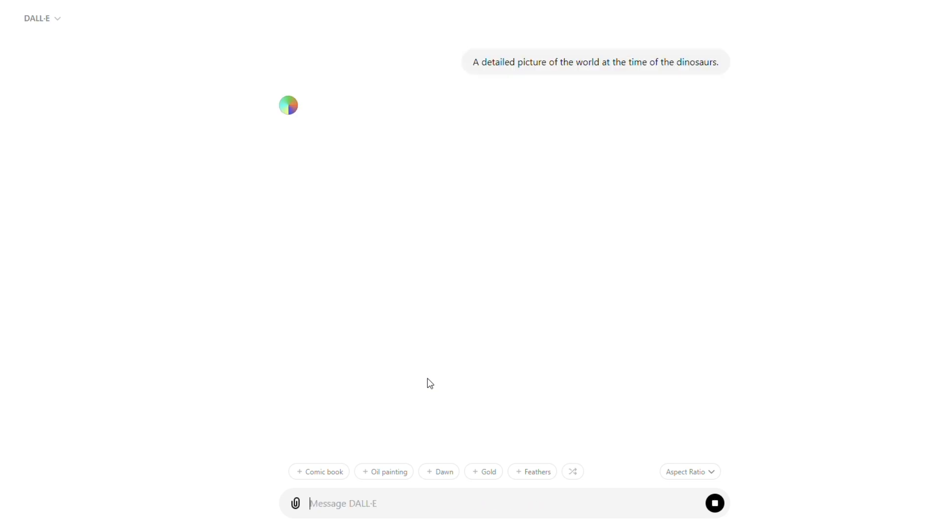